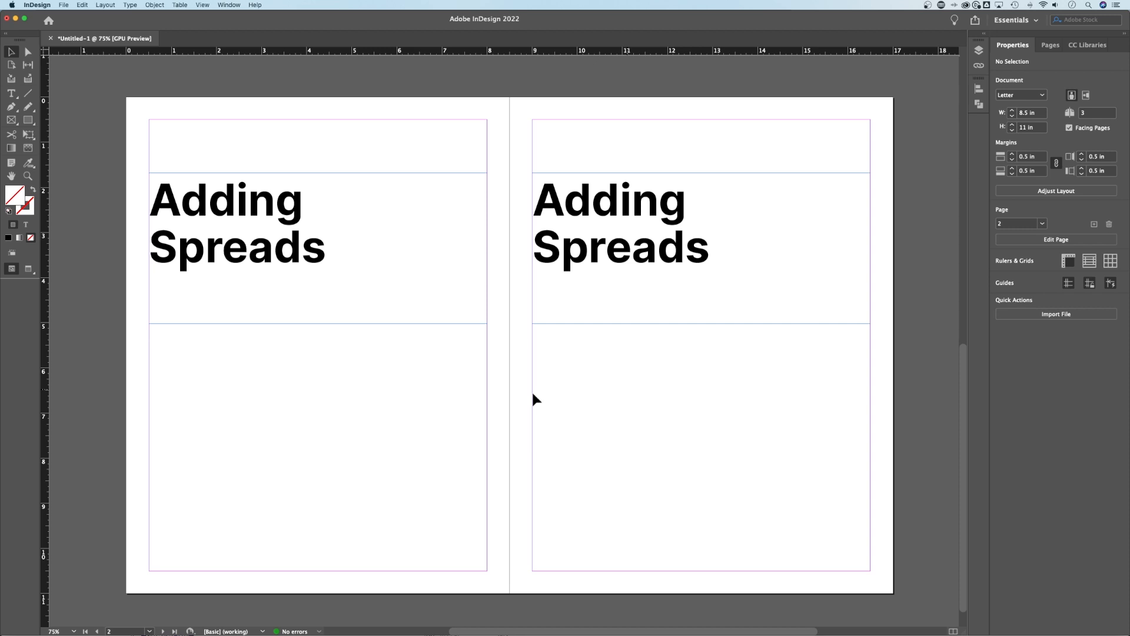
{"action": "mouse_move", "coordinate": [575, 395]}
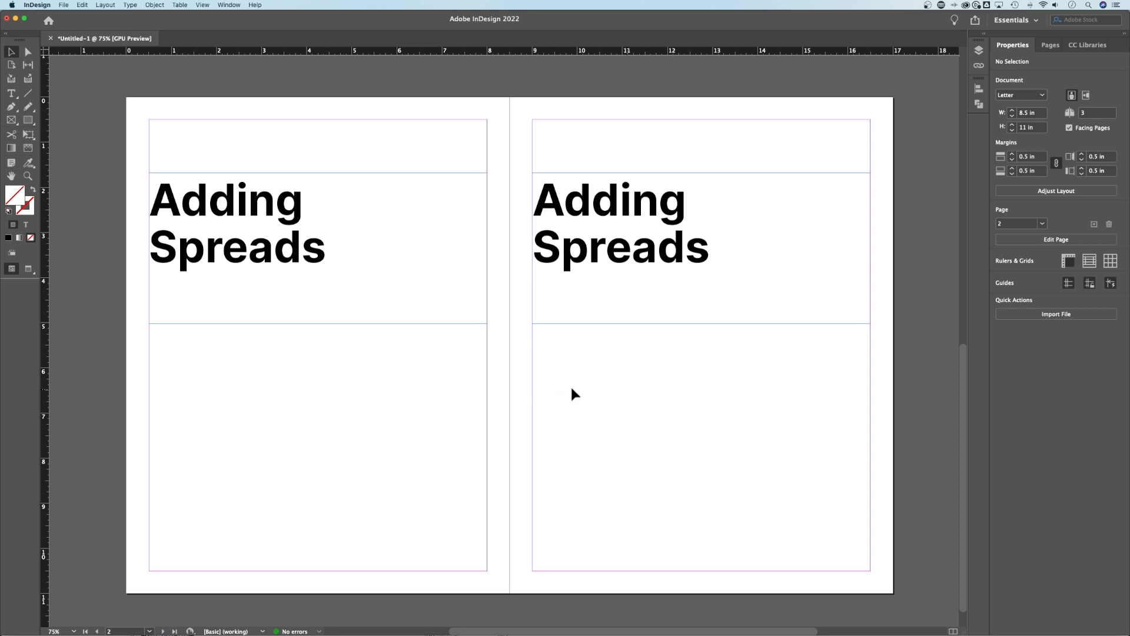
- Show the Pages panel overview of the document's three pages in two spreads
{"action": "left_click", "coordinate": [228, 4]}
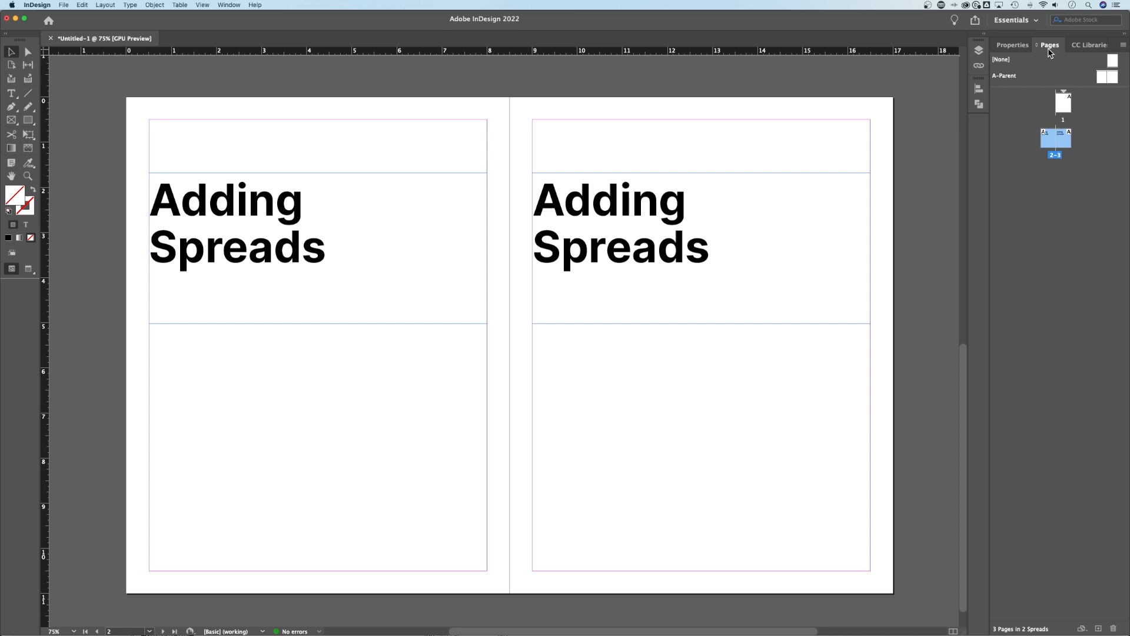
{"action": "left_click", "coordinate": [1063, 102]}
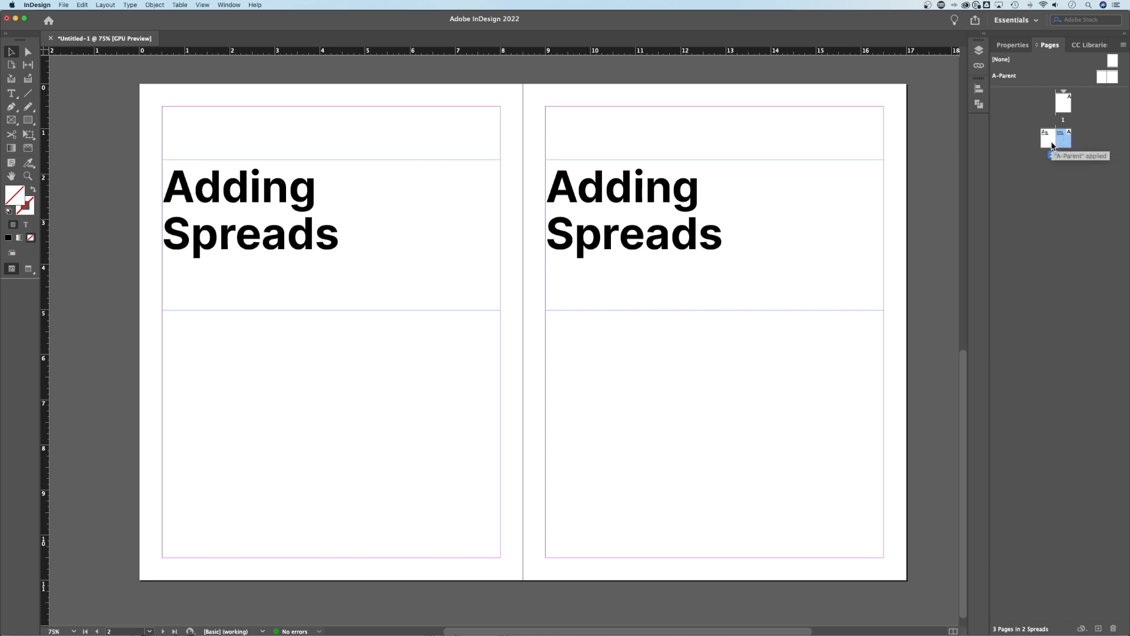
{"action": "left_click", "coordinate": [1066, 139]}
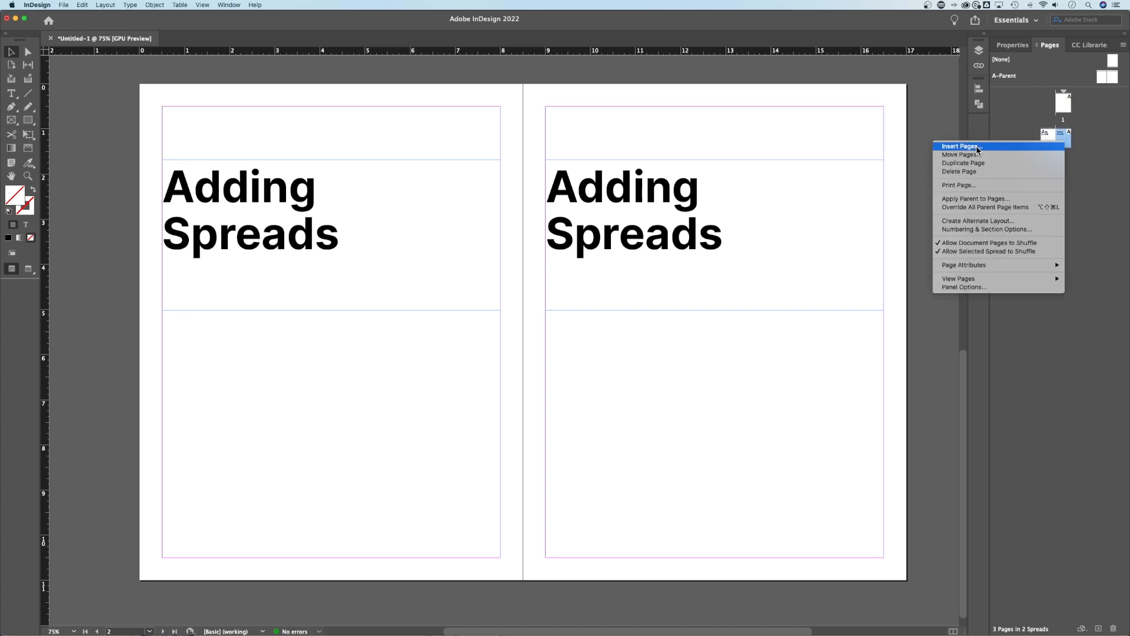
{"action": "mouse_move", "coordinate": [1072, 137]}
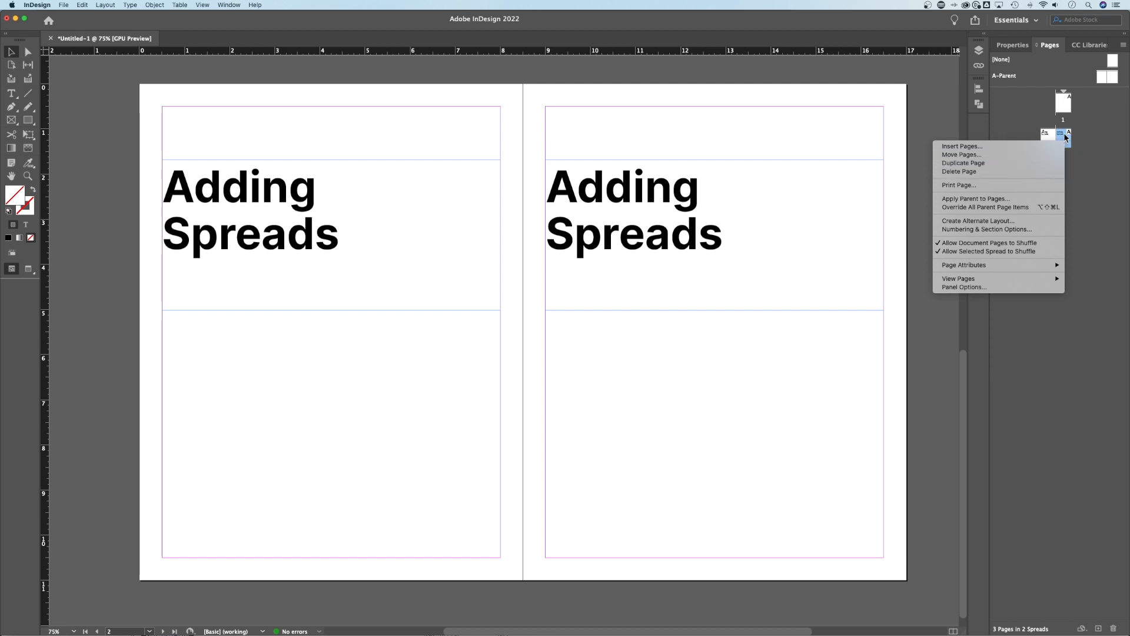
{"action": "left_click", "coordinate": [1049, 137]}
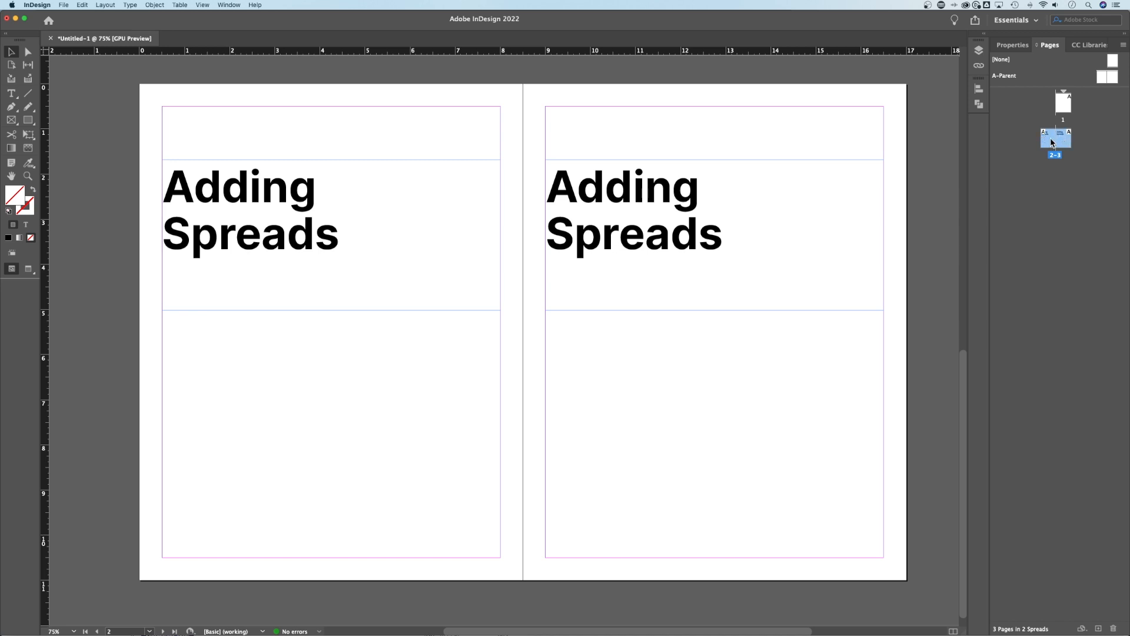
{"action": "mouse_move", "coordinate": [1053, 141]}
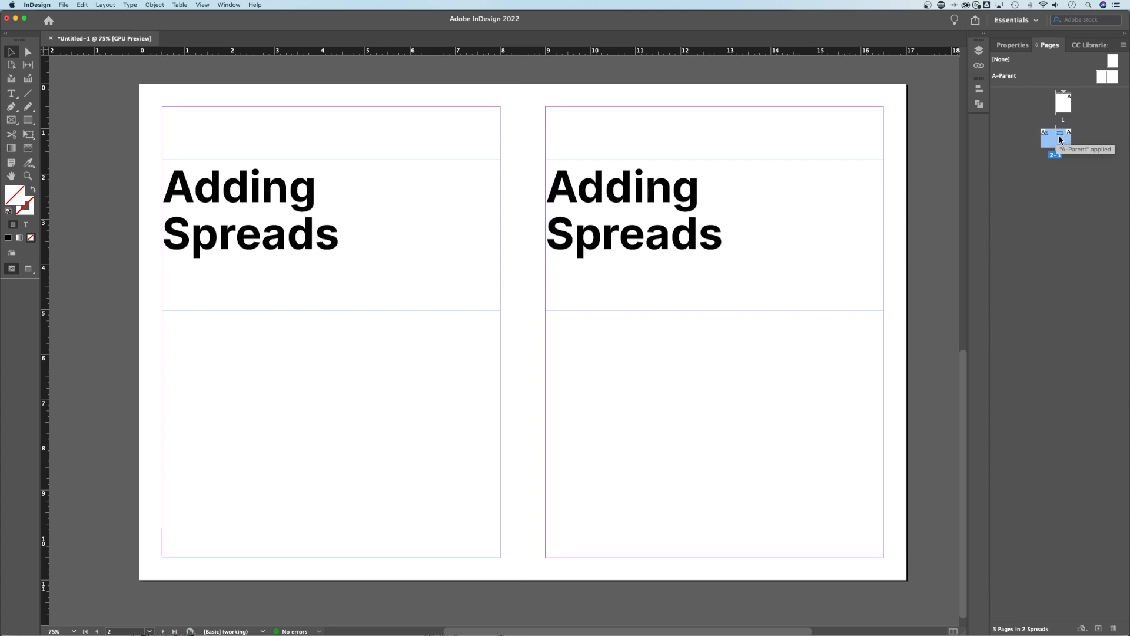
- Duplicate the pages 2–3 'Adding Spreads' spread, creating a pages 4–5 copy
{"action": "right_click", "coordinate": [1059, 136]}
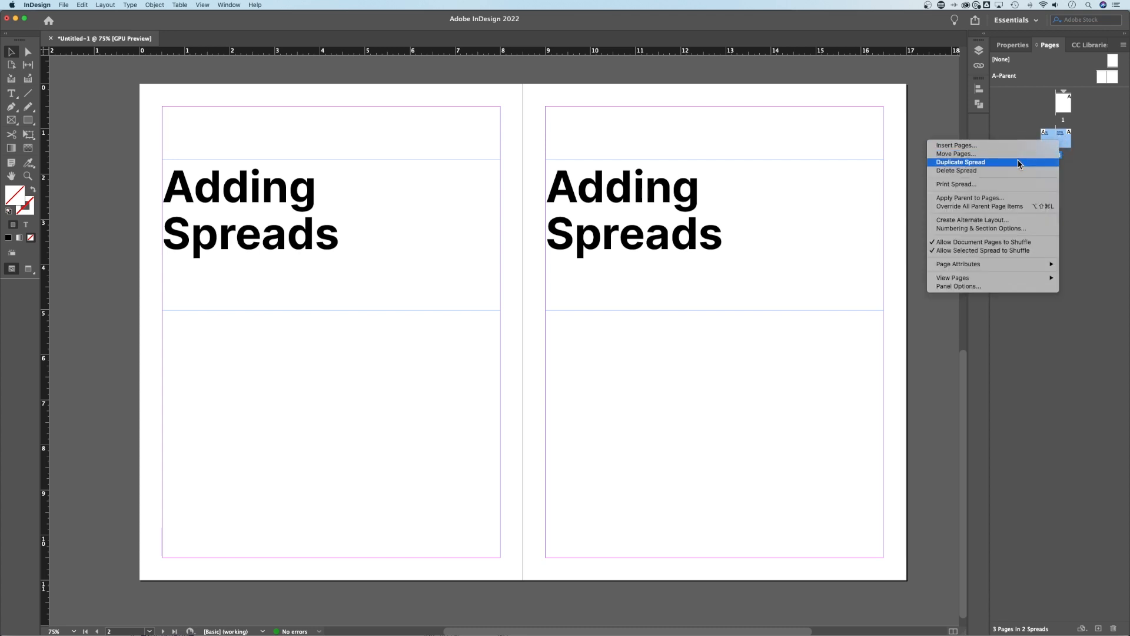
{"action": "left_click", "coordinate": [961, 161]}
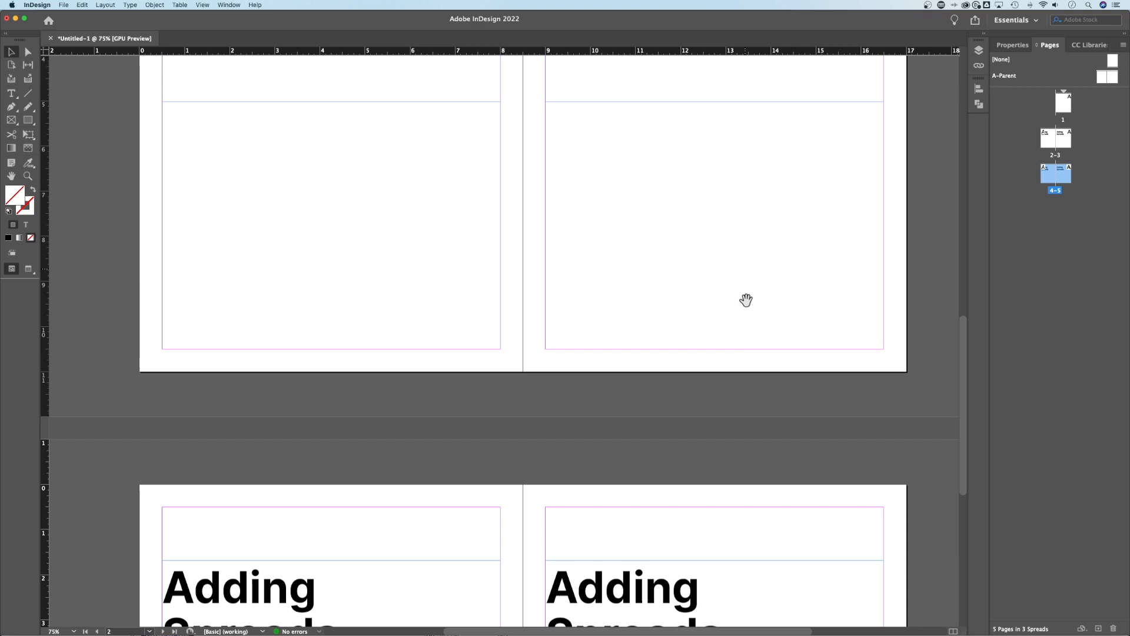
- Scroll down to review the newly duplicated pages 4–5 spread
{"action": "scroll", "scroll_direction": "down", "scroll_amount": 3}
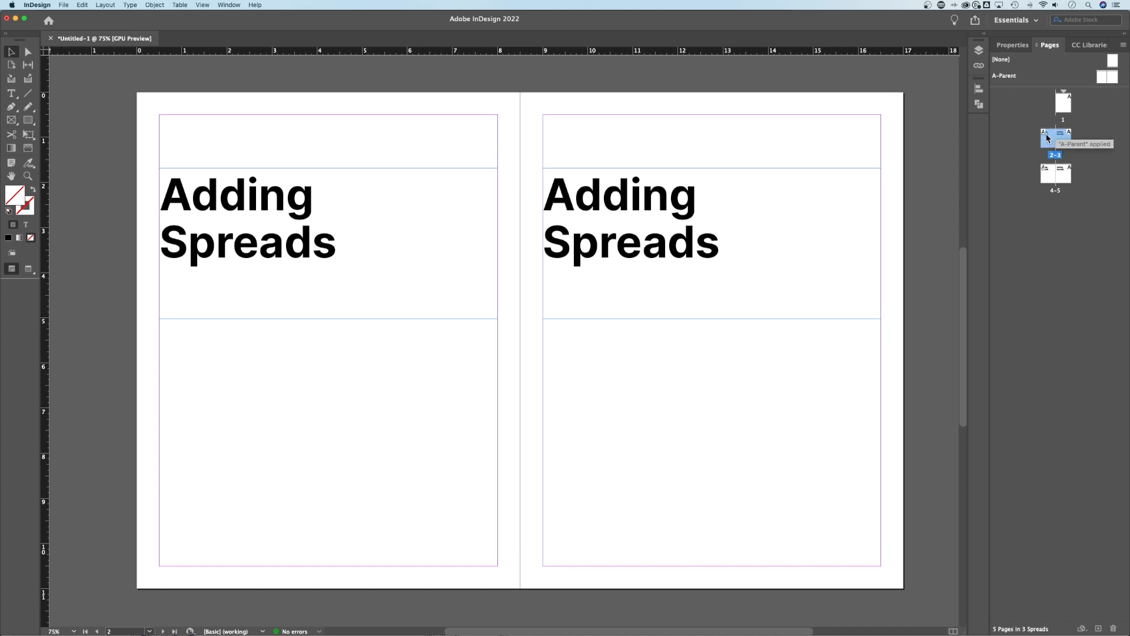
- Duplicate the pages 4–5 spread to get a pages 6–7 copy, seven pages in all
{"action": "left_click", "coordinate": [1054, 136]}
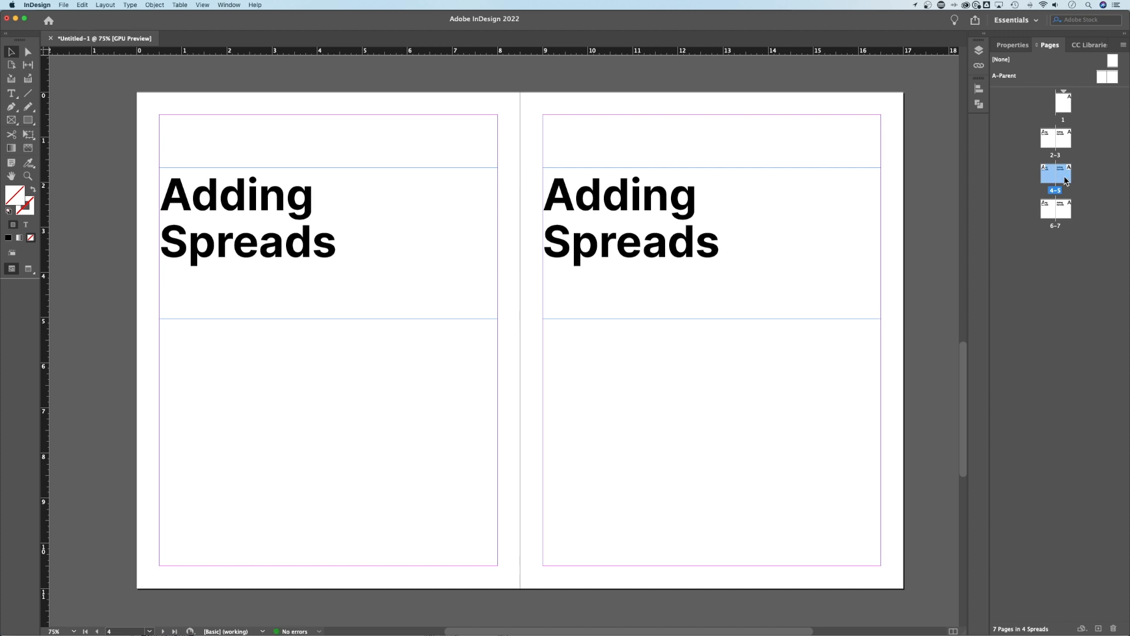
{"action": "scroll", "scroll_direction": "down", "scroll_amount": 3}
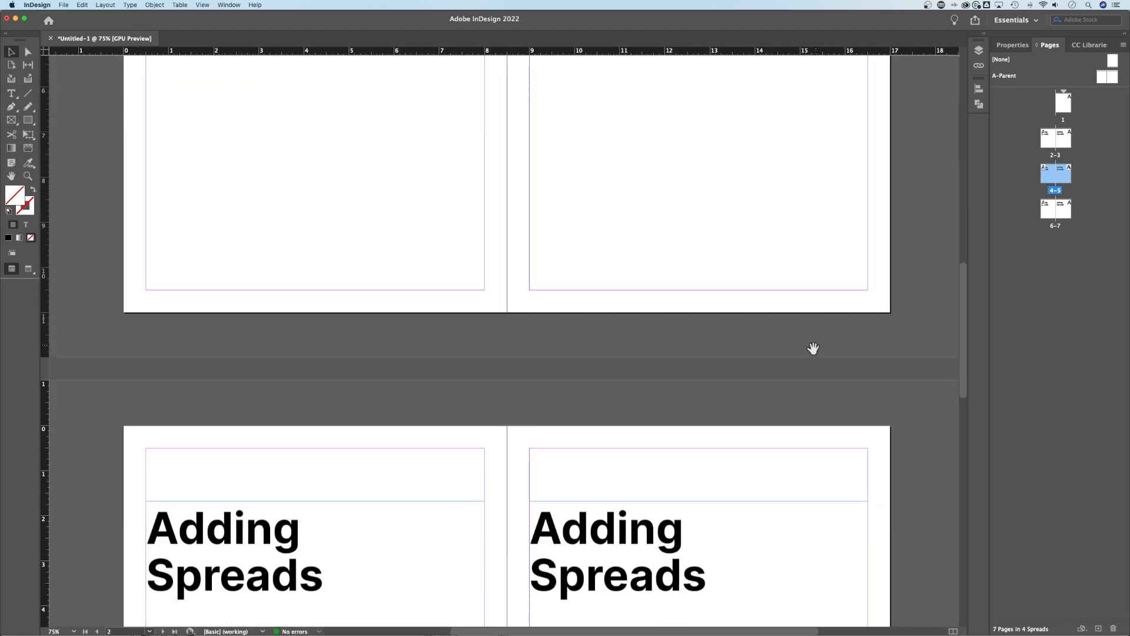
- Duplicate the selected spread via Layout > Pages, adding pages 8–9 for nine pages
{"action": "left_click", "coordinate": [92, 5]}
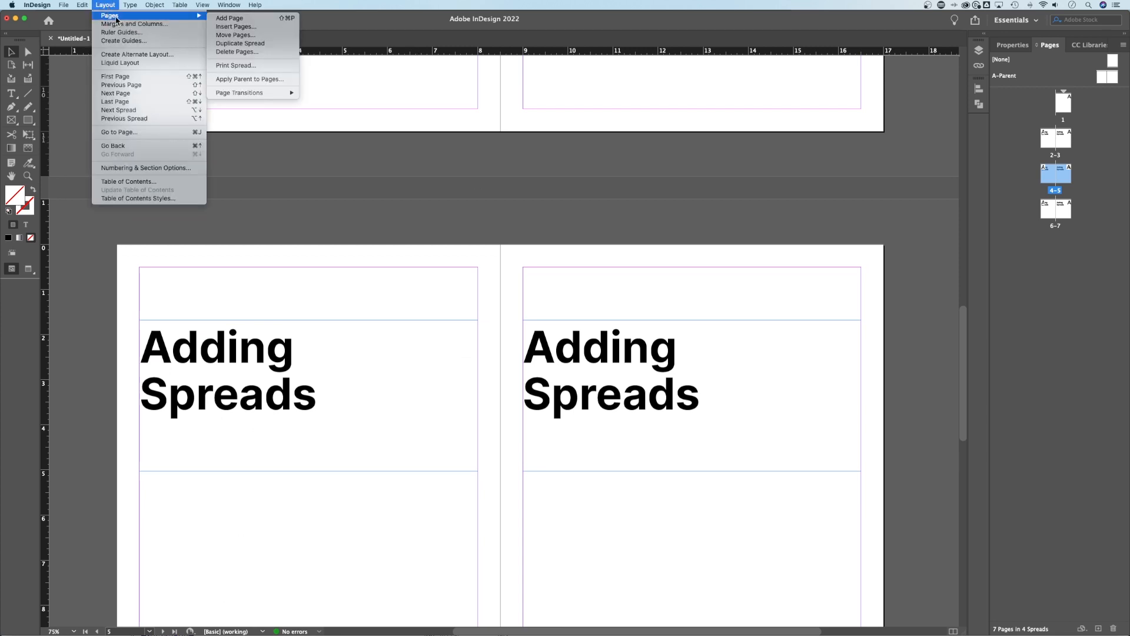
{"action": "mouse_move", "coordinate": [240, 43]}
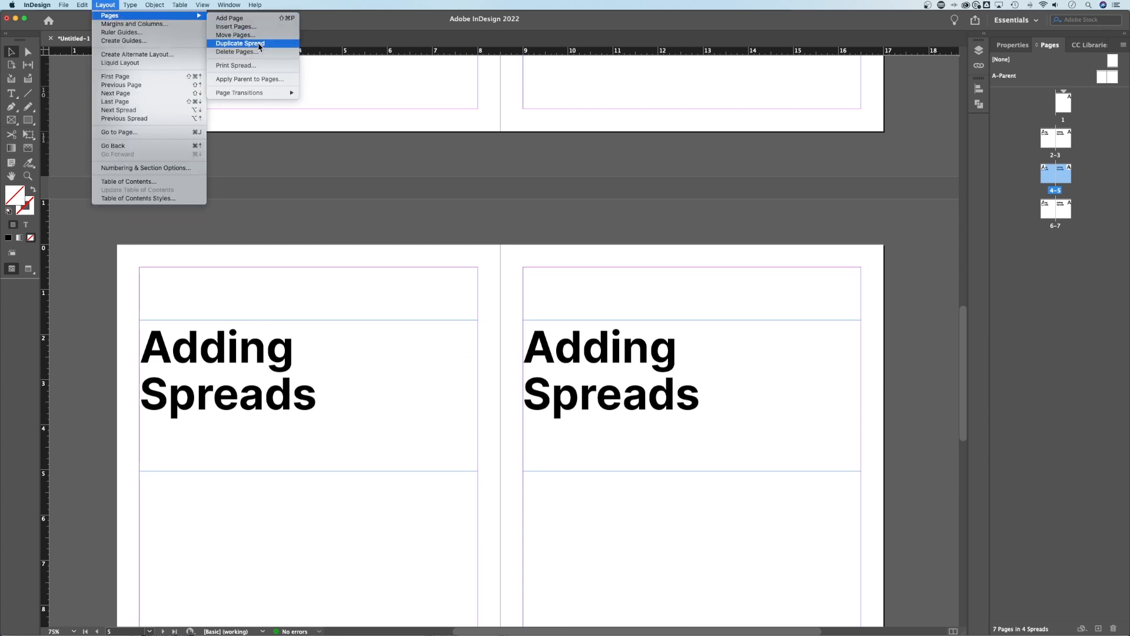
{"action": "left_click", "coordinate": [240, 44]}
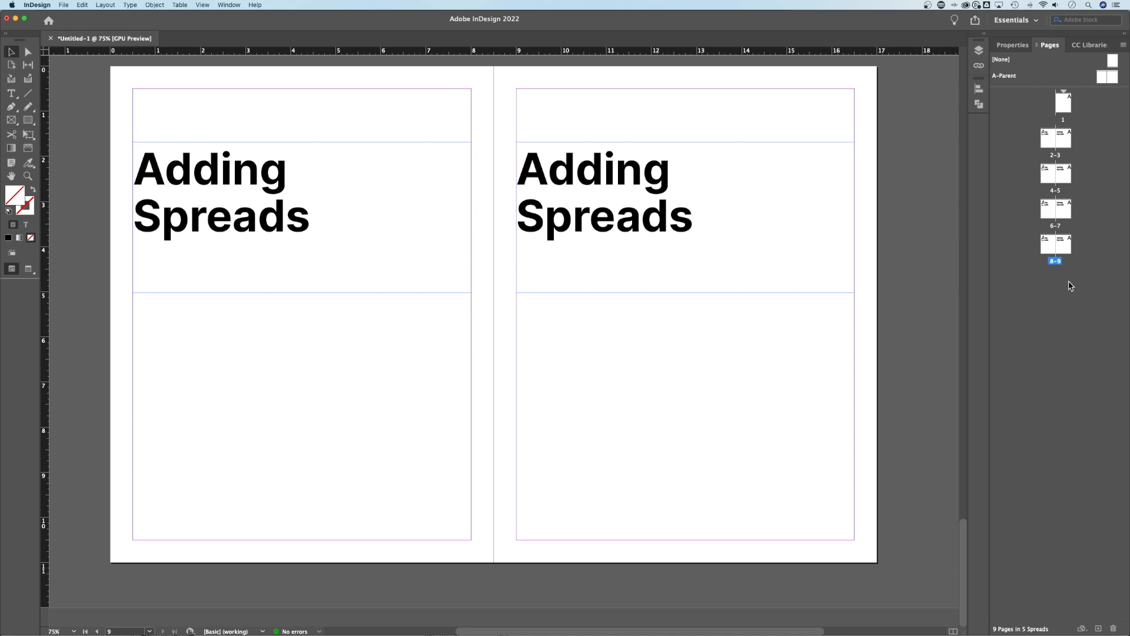
{"action": "mouse_move", "coordinate": [1070, 275]}
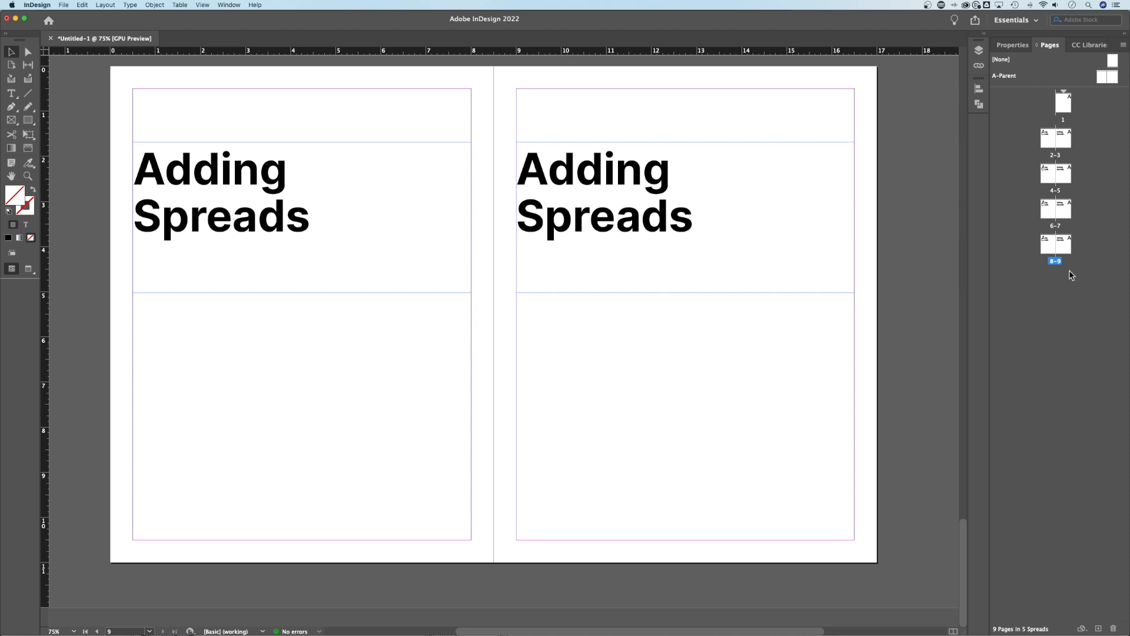
{"action": "mouse_move", "coordinate": [1103, 626]}
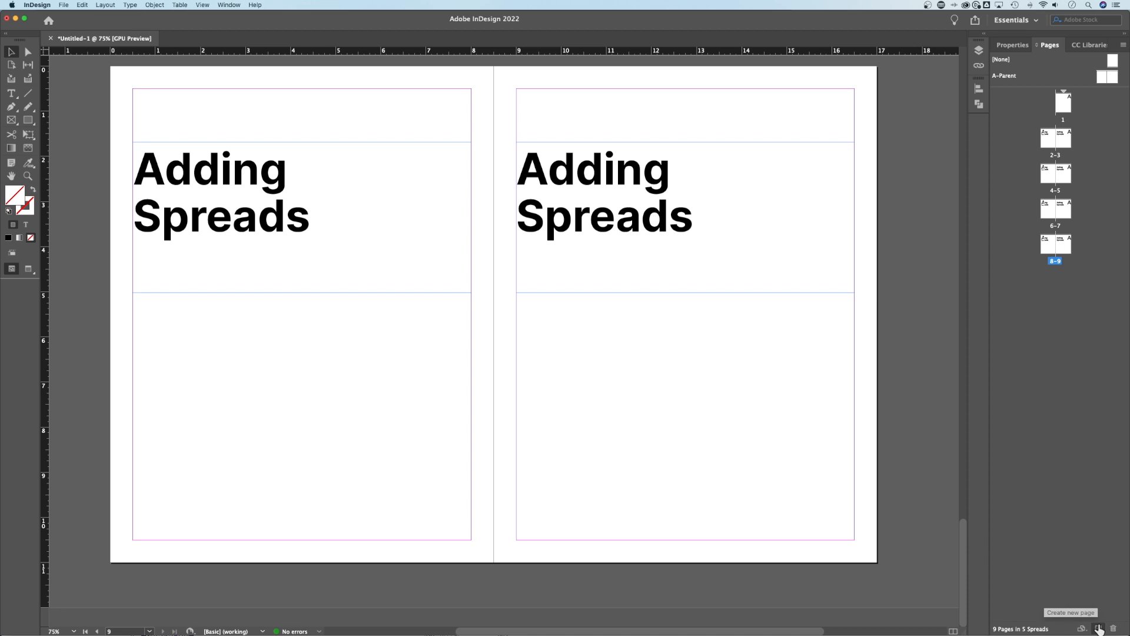
- Add a blank pages 10–11 spread at the end, making eleven pages in six spreads
{"action": "left_click", "coordinate": [1099, 626]}
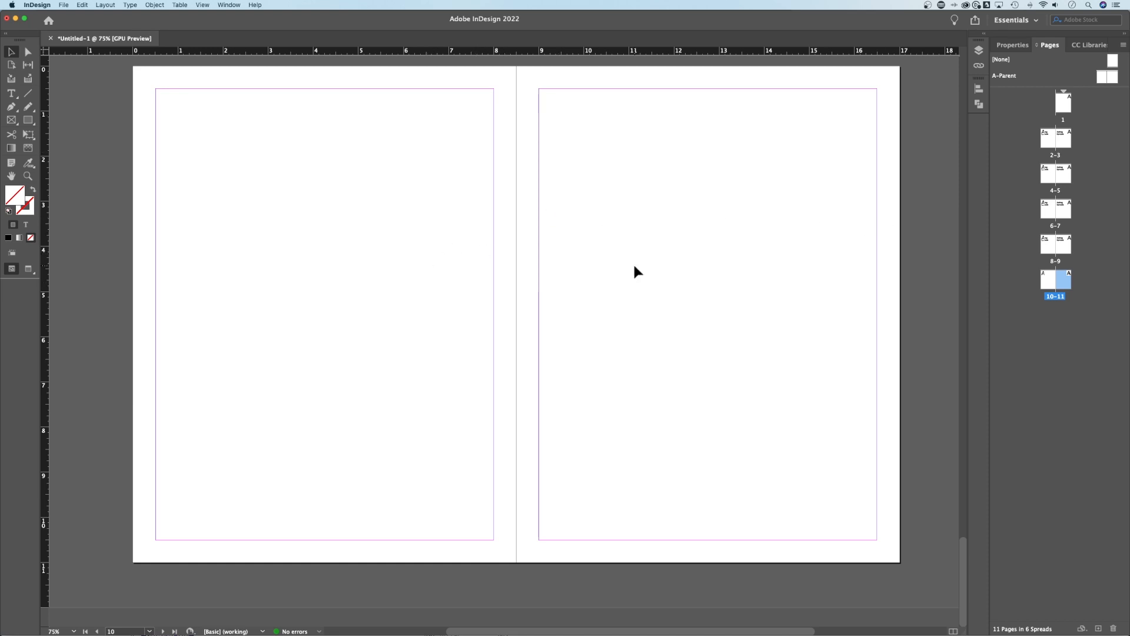
{"action": "mouse_move", "coordinate": [643, 217]}
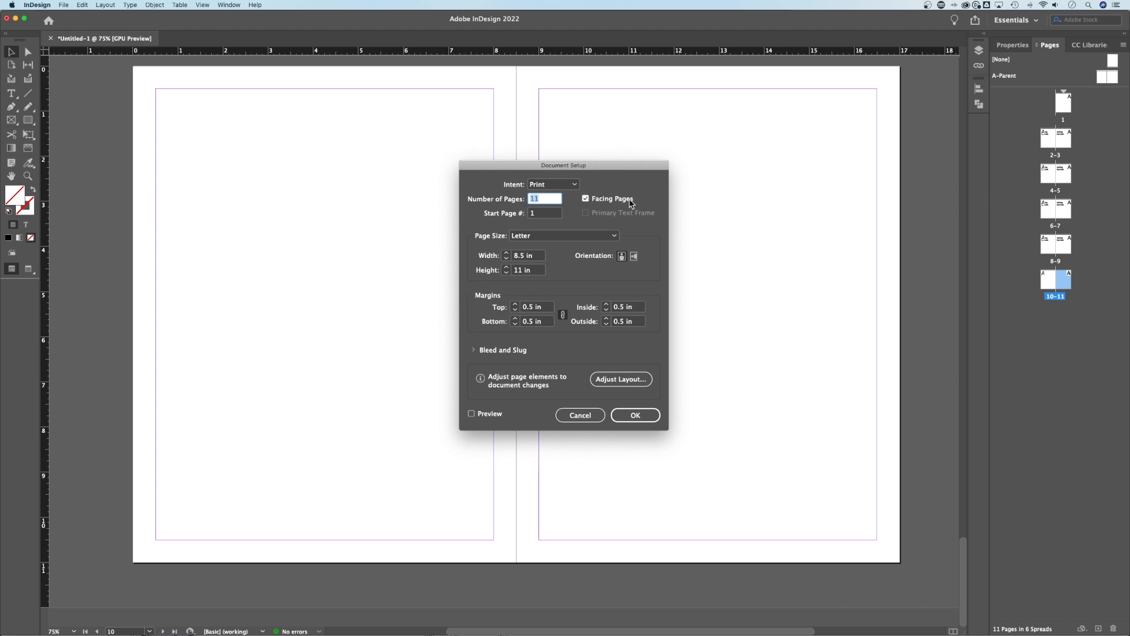
- Turn off Facing Pages in Document Setup so all eleven pages become single pages
{"action": "left_click", "coordinate": [584, 198]}
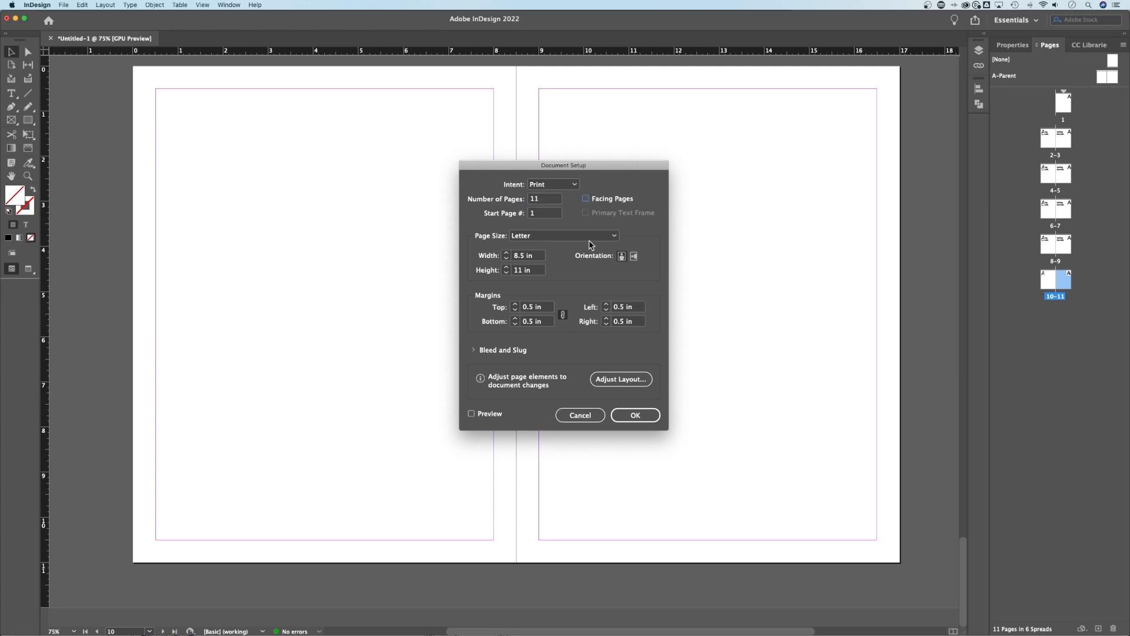
{"action": "left_click", "coordinate": [635, 415]}
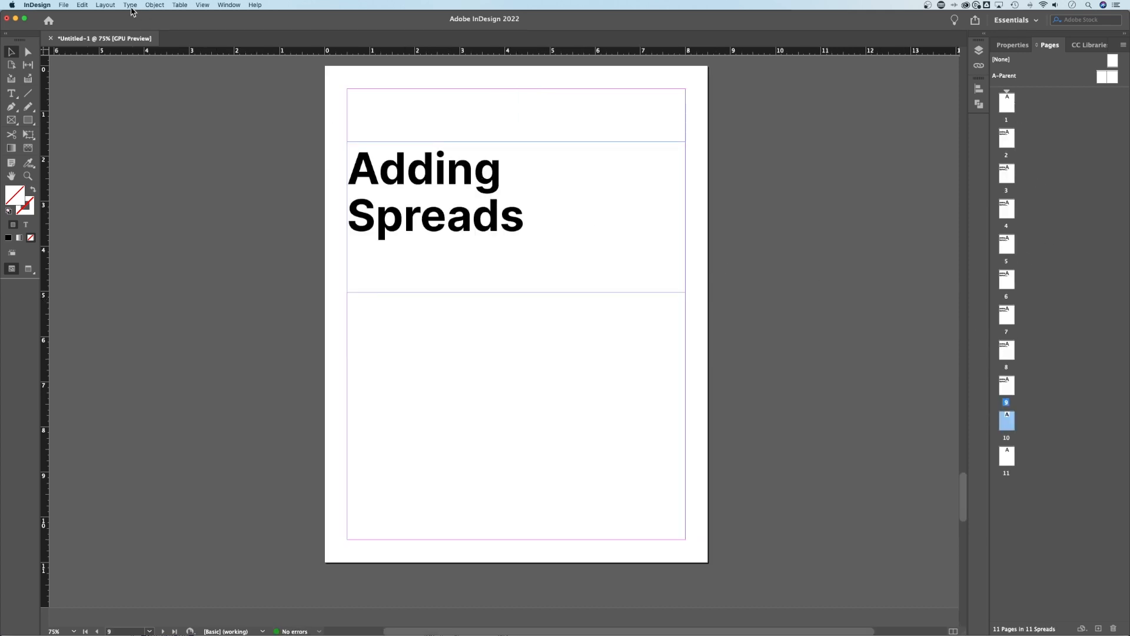
{"action": "mouse_move", "coordinate": [300, 147]}
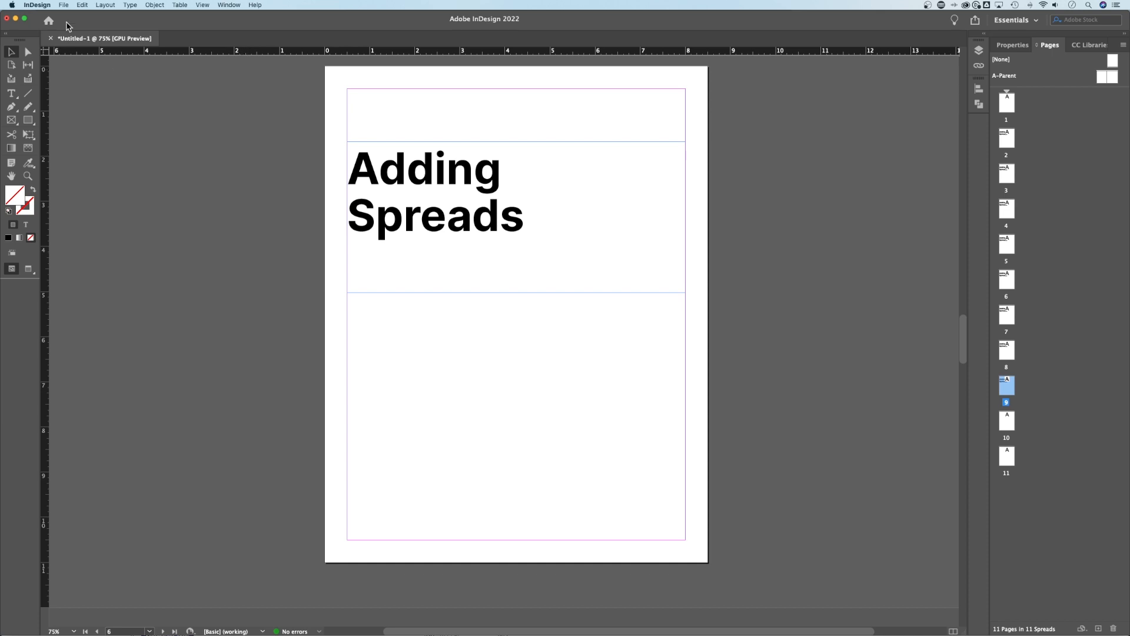
- Open the File menu for the eleven-page single-page document
{"action": "left_click", "coordinate": [71, 4]}
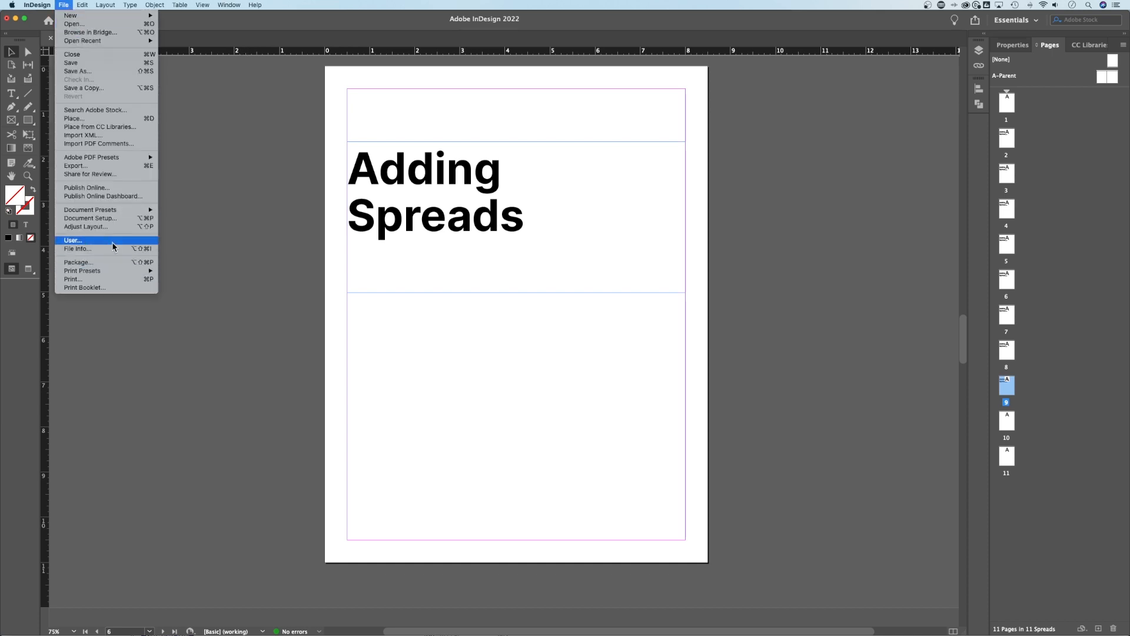